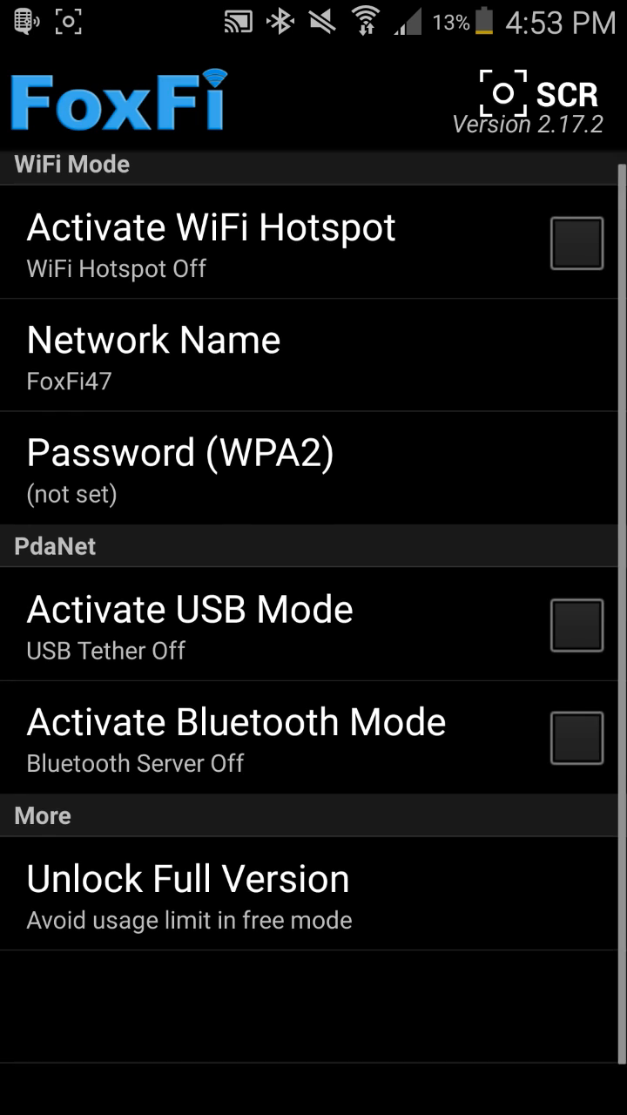
pyautogui.scroll(3)
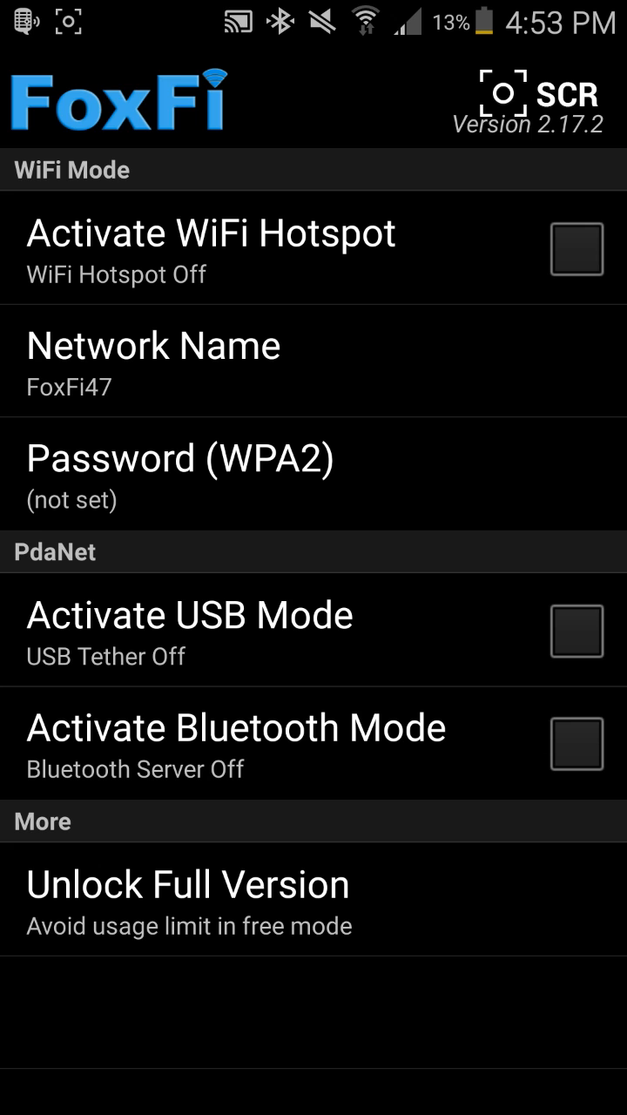
pyautogui.click(153, 345)
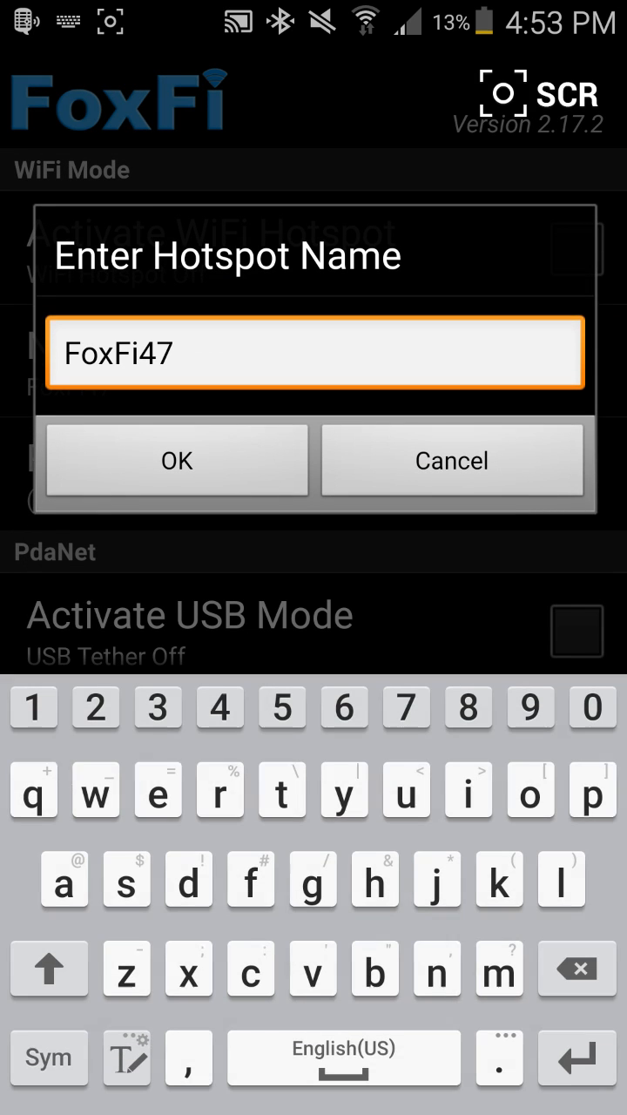
pyautogui.click(178, 460)
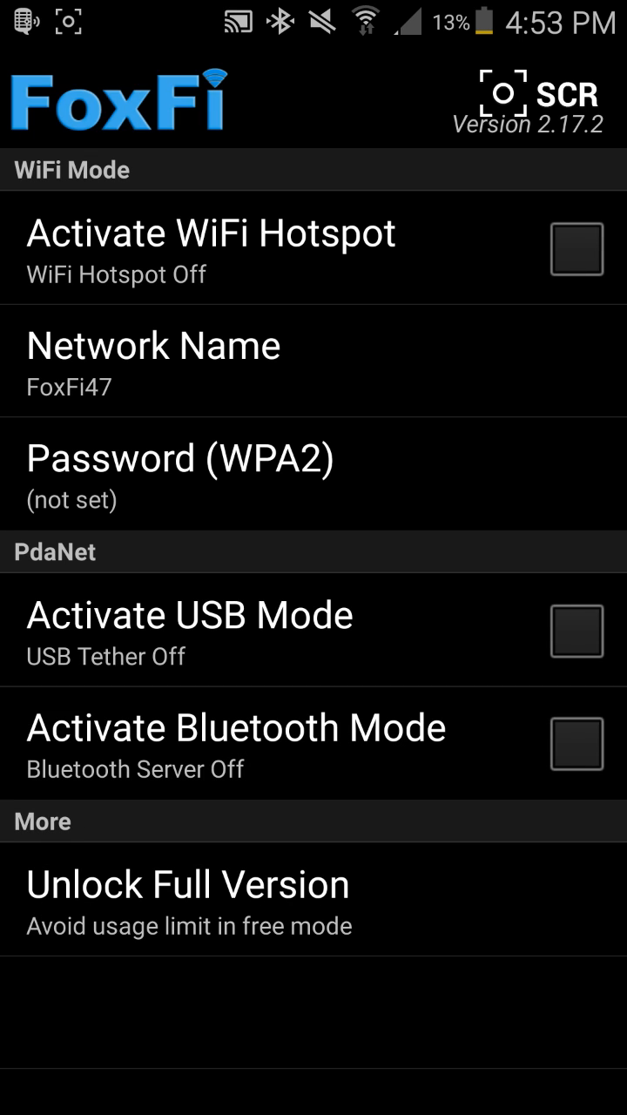